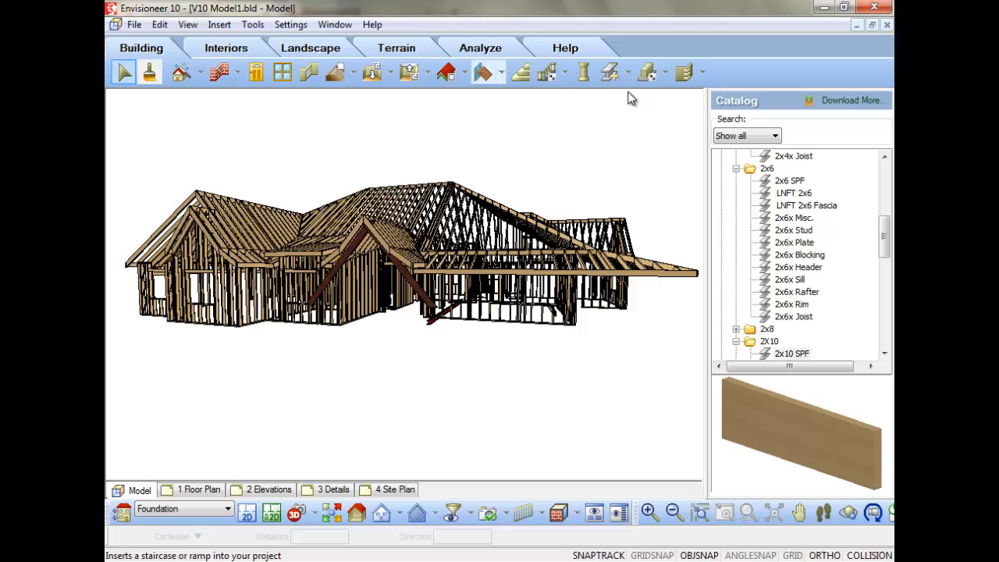
Step: Set the 2x10 SPF member insertion options to render in 2D as a line
left_click(611, 72)
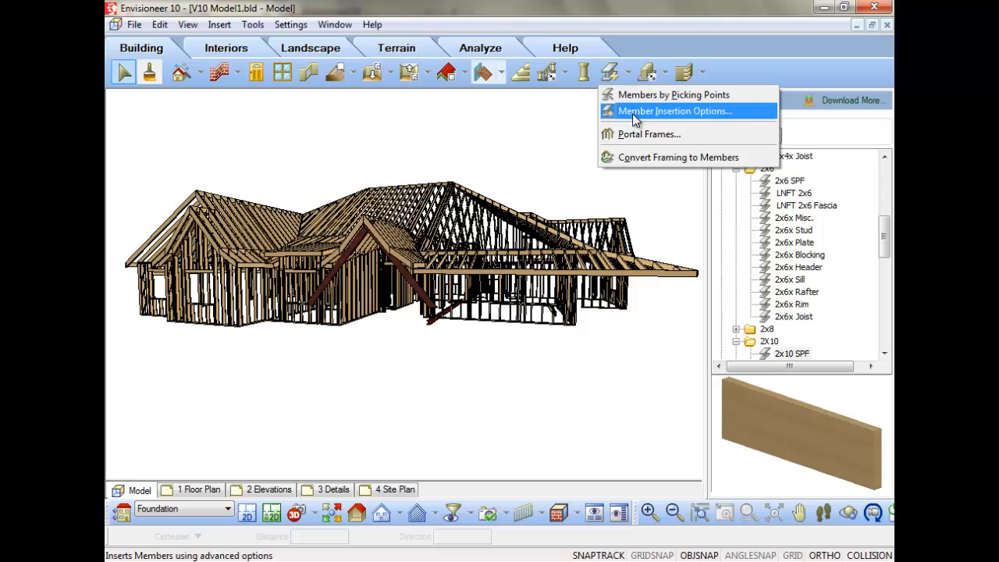
left_click(674, 110)
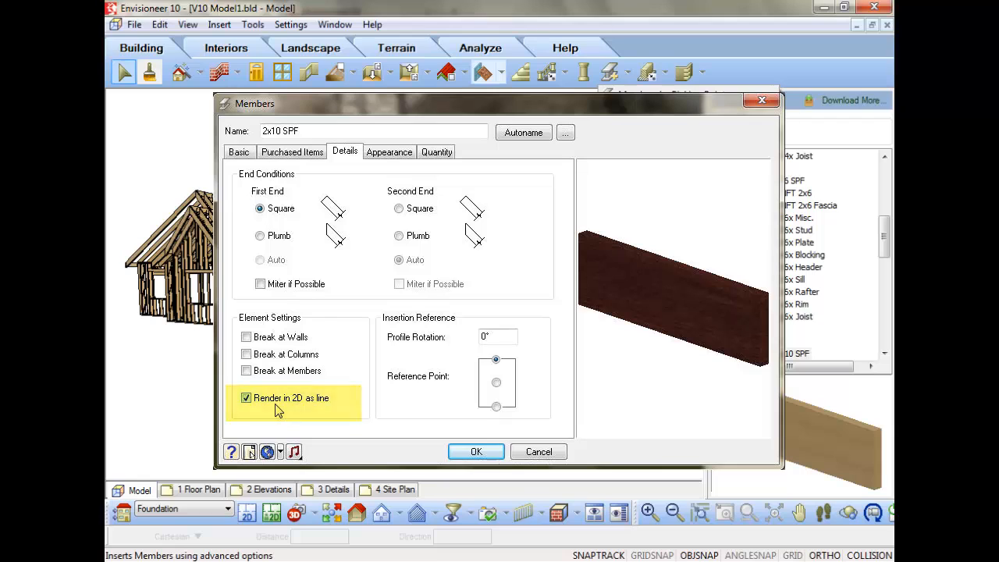
left_click(673, 110)
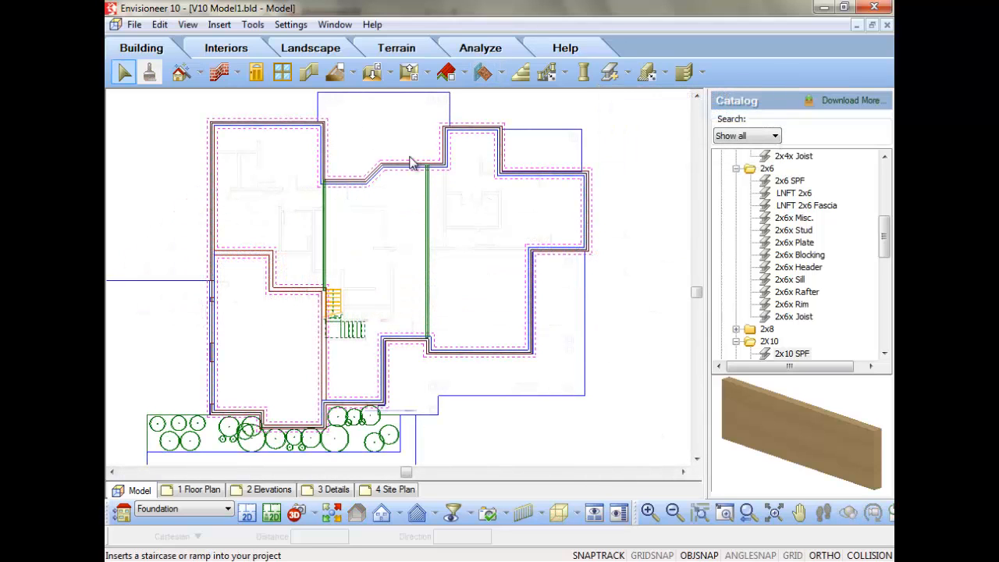
Step: Enable Solid Filling under Program Settings > Building Aids and apply it
left_click(290, 24)
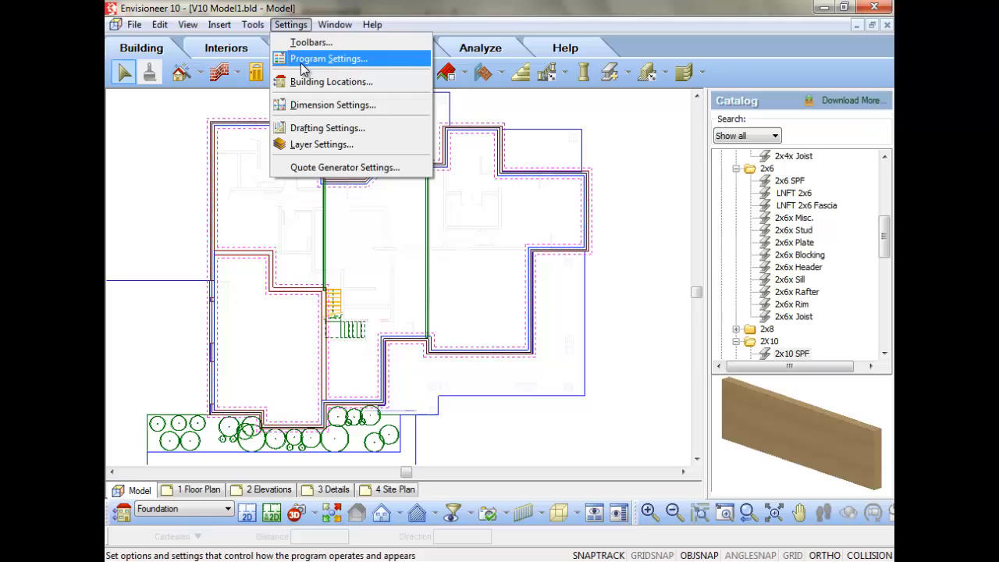
left_click(327, 58)
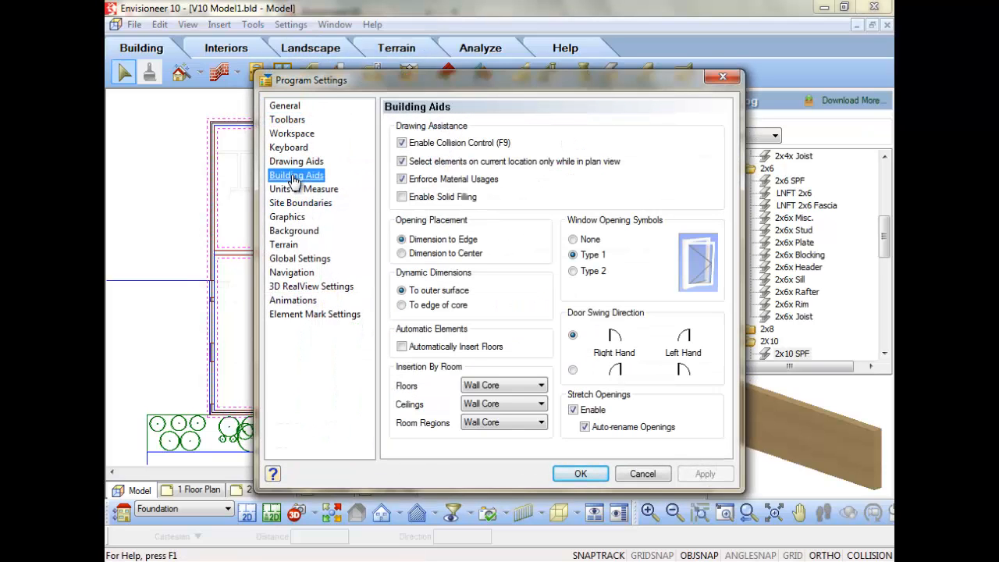
left_click(402, 197)
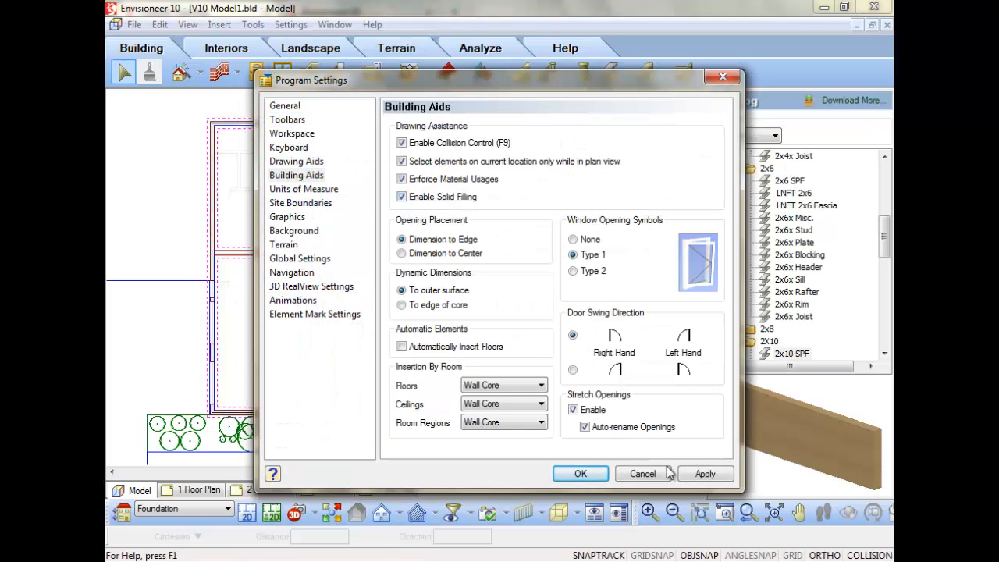
left_click(580, 473)
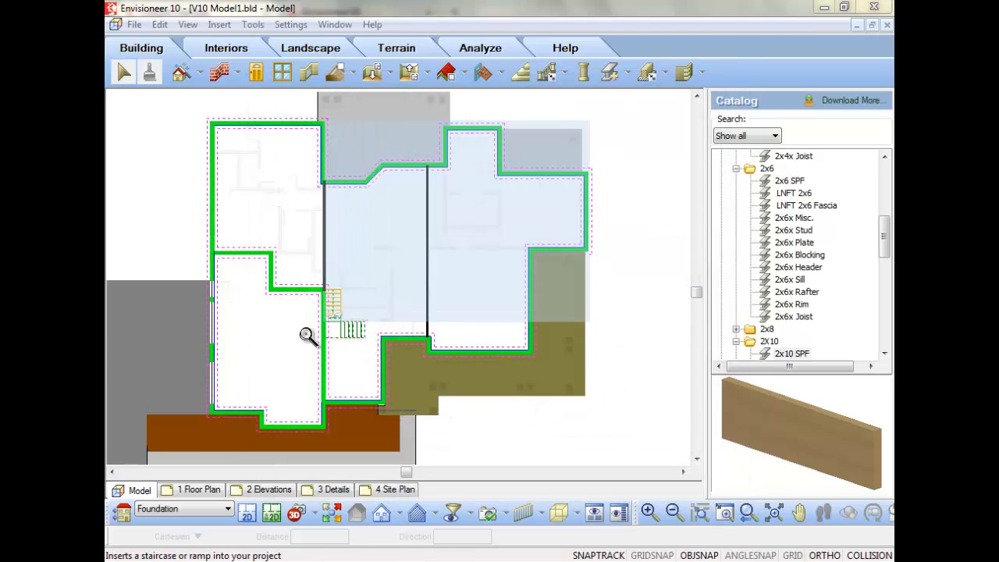
Step: Review the W8 x 24 beam's properties, then bring up the Members insertion list
right_click(309, 336)
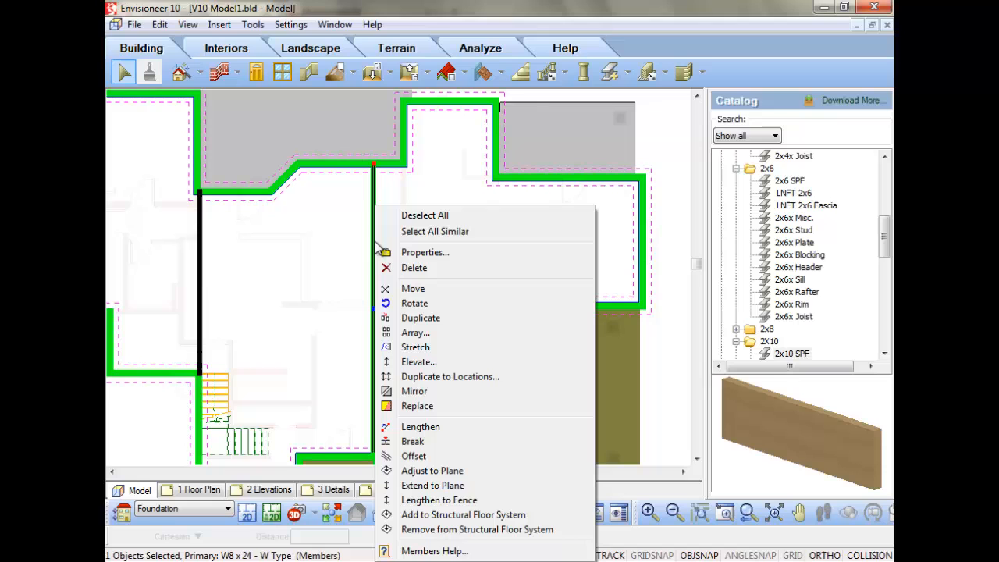
left_click(424, 252)
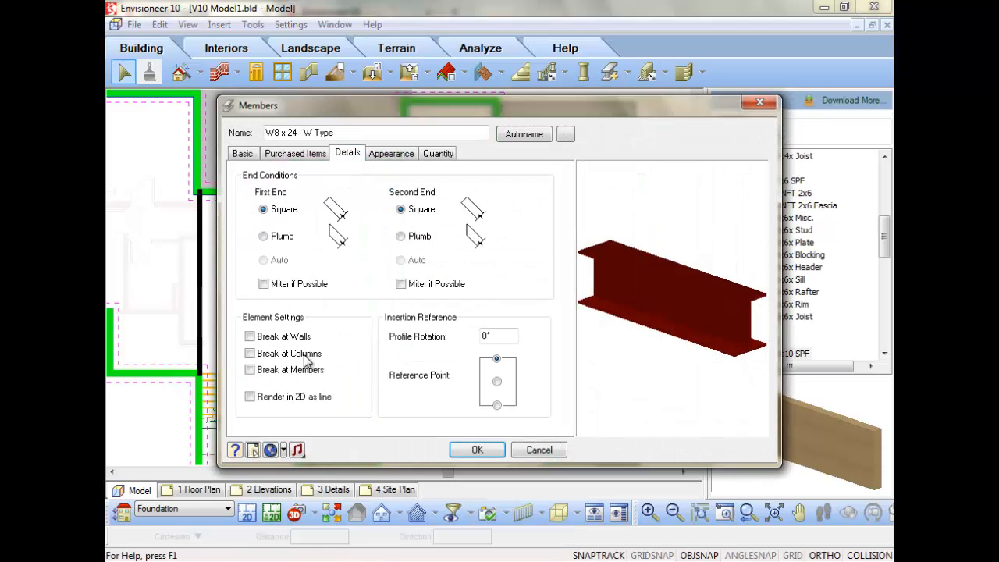
left_click(477, 449)
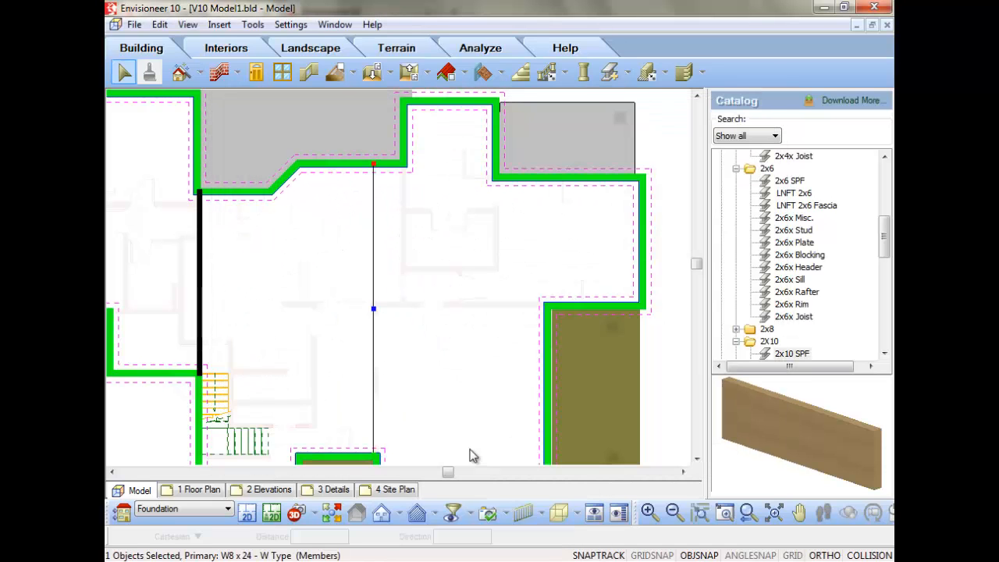
left_click(611, 71)
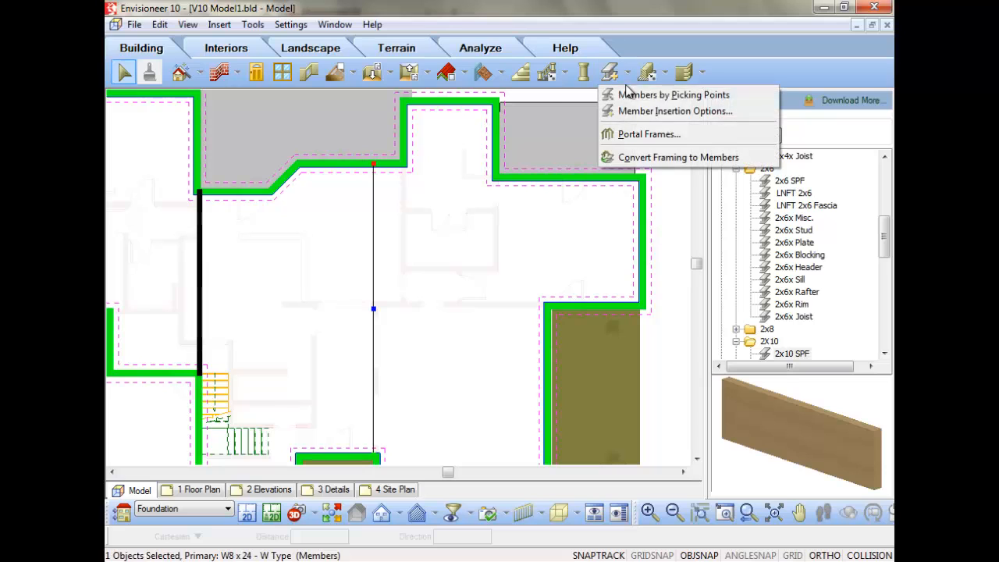
Step: Insert 2x10 SPF members with 3 members per insertion and slope value 0
left_click(675, 110)
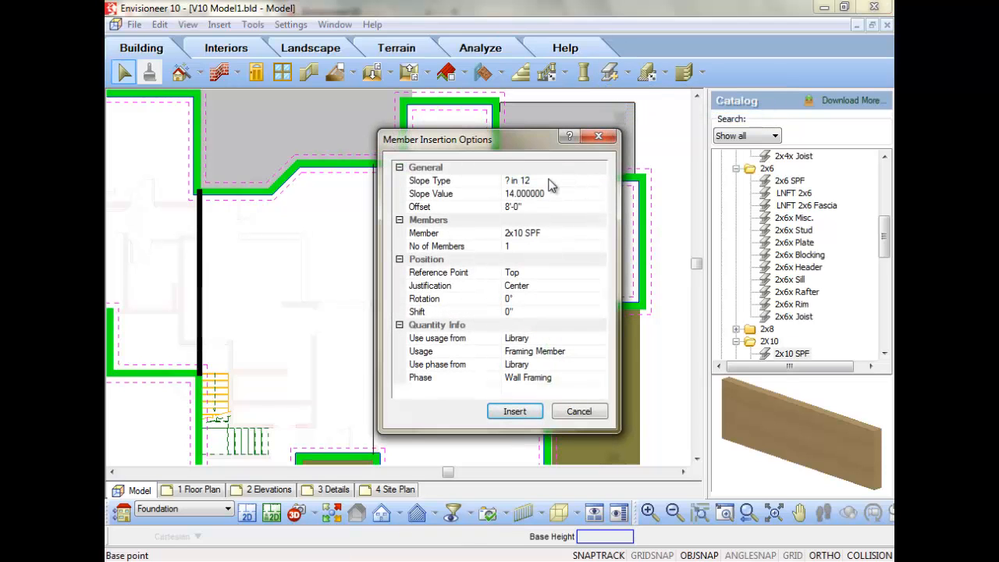
mouse_move(537, 199)
type("3")
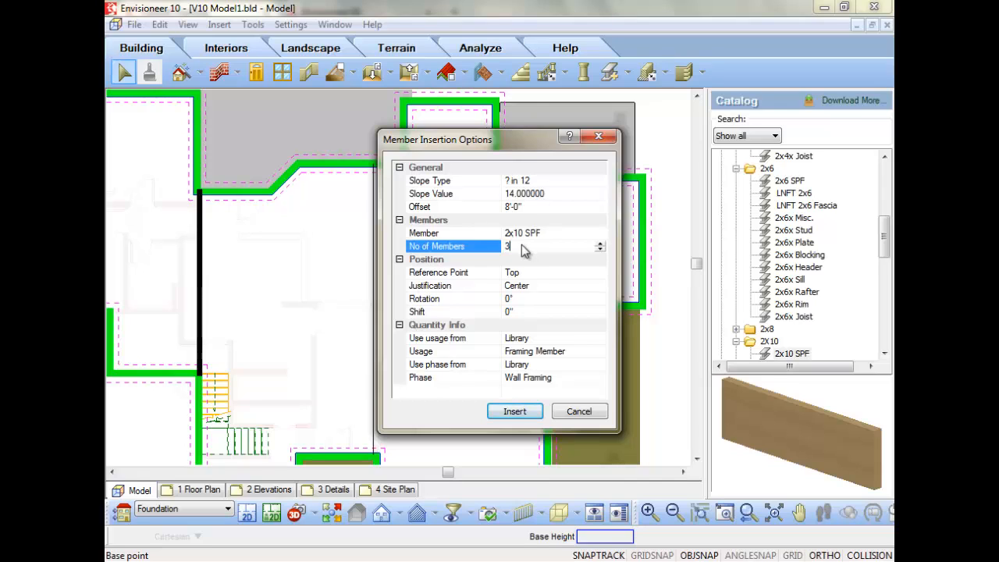
left_click(535, 194)
type("0.000000")
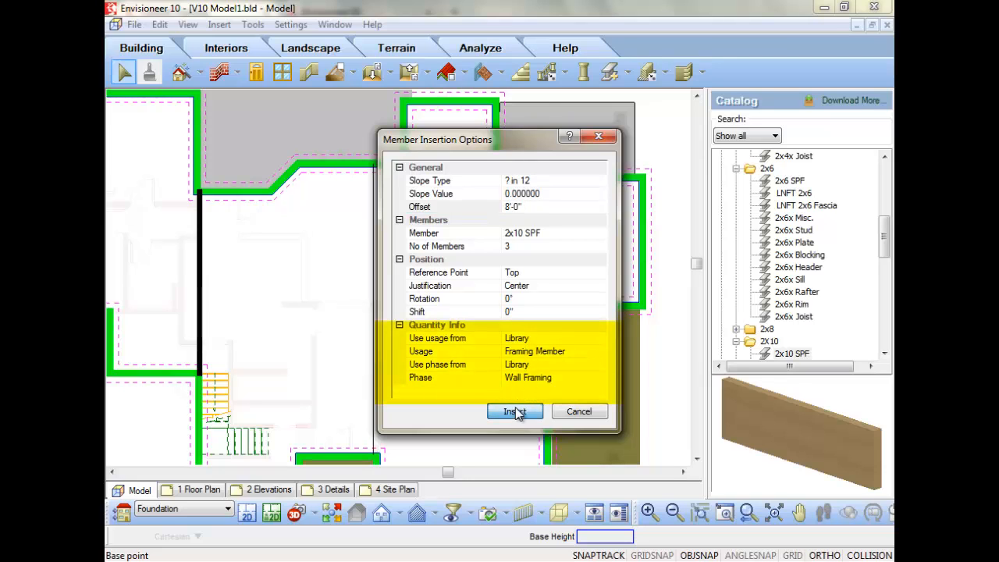
left_click(514, 411)
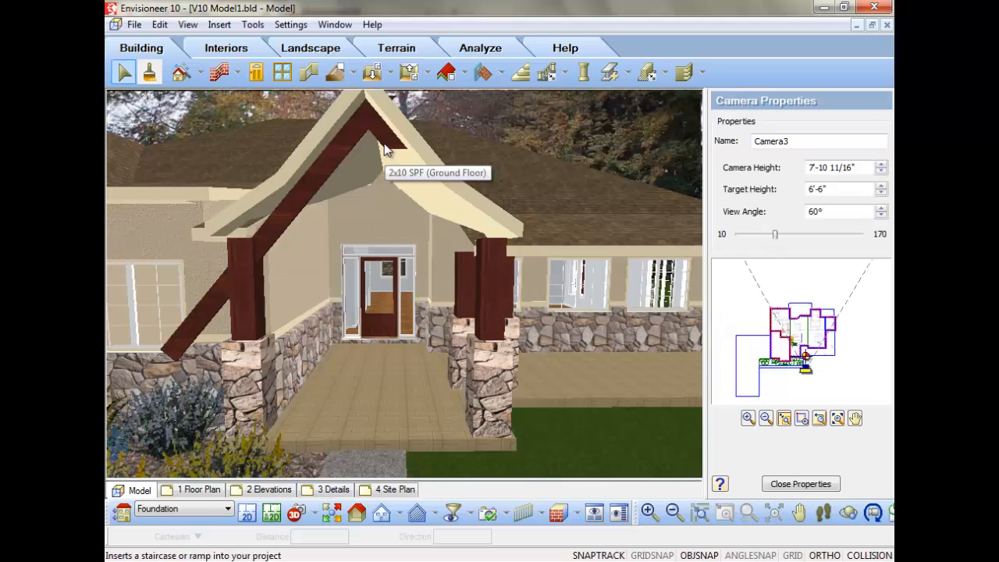
Step: Adjust the 2x10 SPF member to the porch gable plane in 3D view
right_click(383, 125)
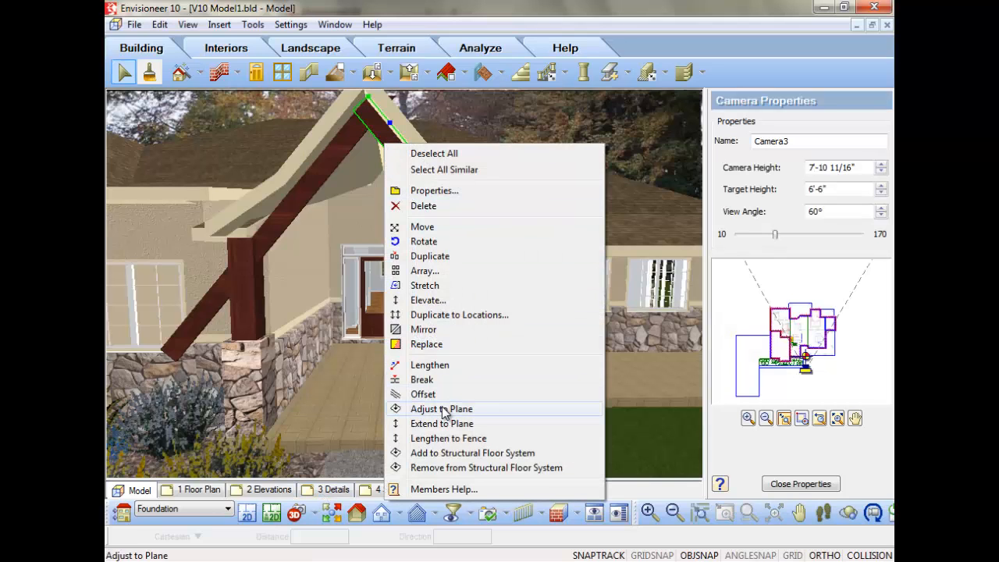
left_click(441, 423)
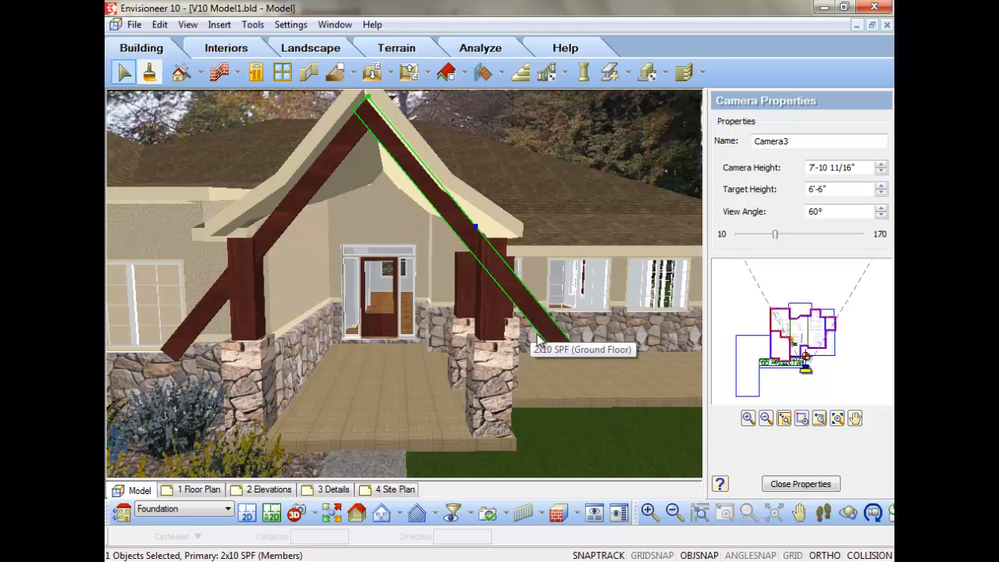
mouse_move(601, 390)
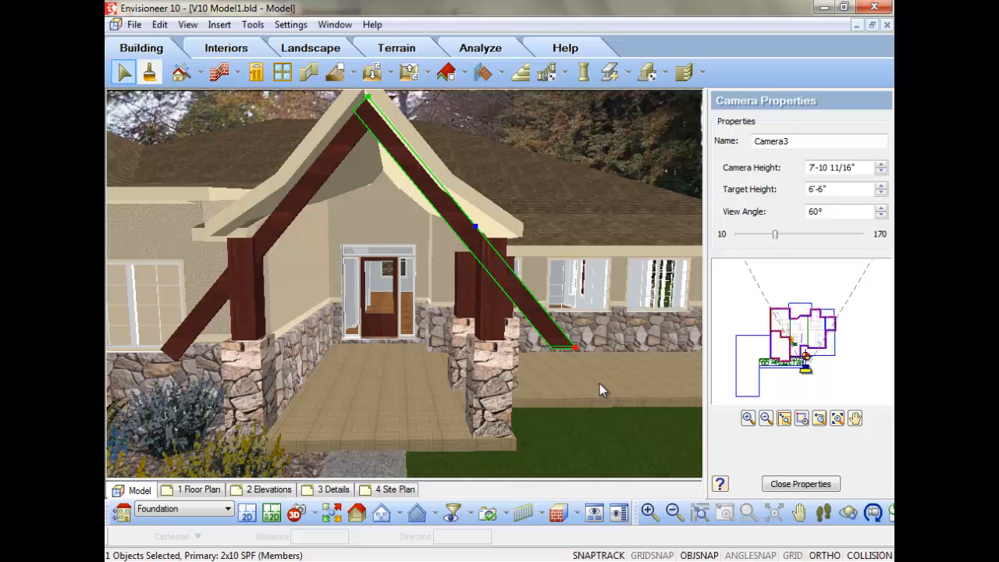
right_click(601, 389)
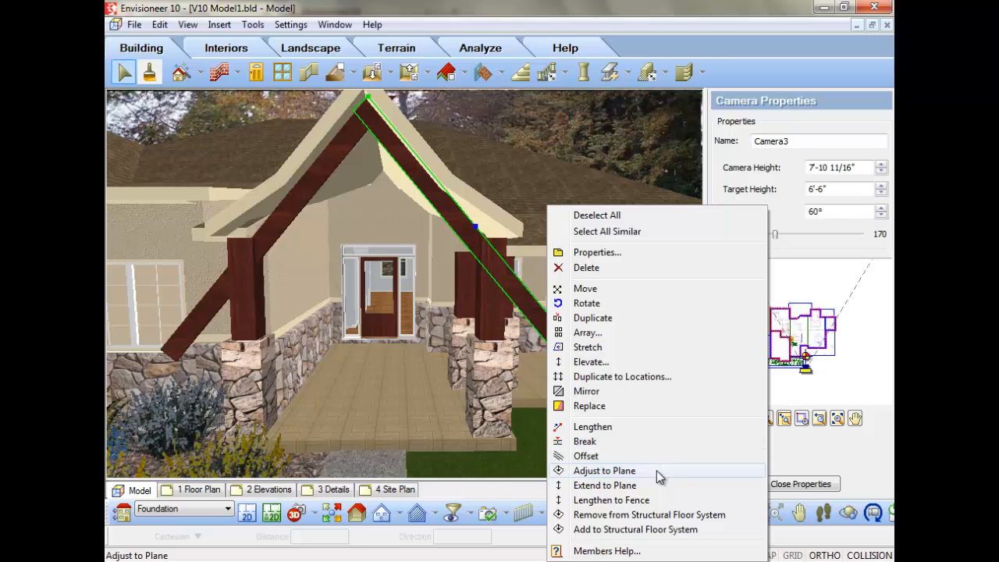
mouse_move(660, 456)
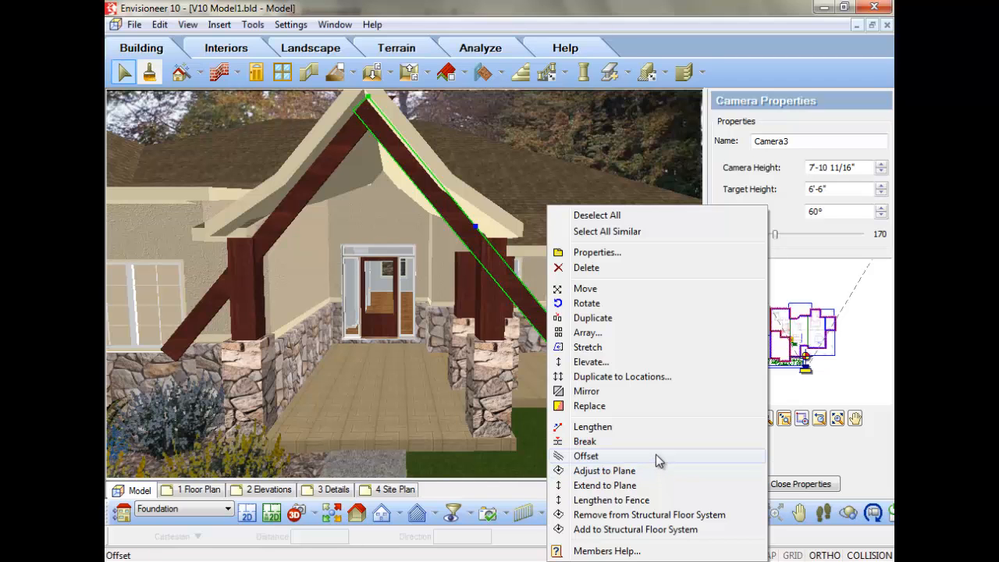